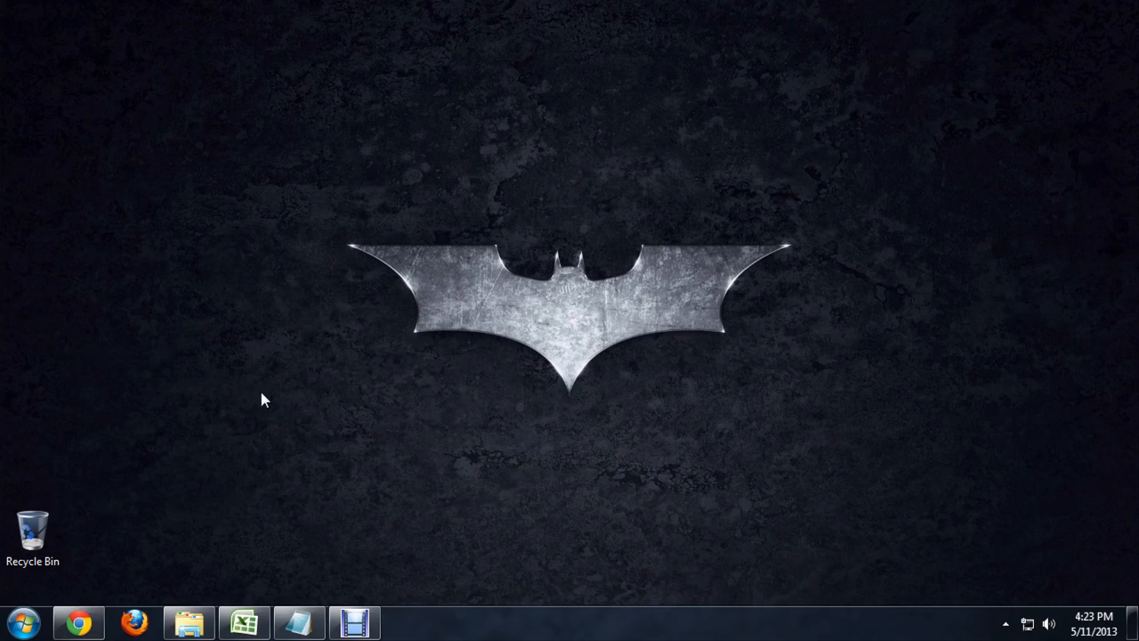
Bring up the Battleship bin window, enter the Debug folder and select Battleship.pdb.
left_click(188, 621)
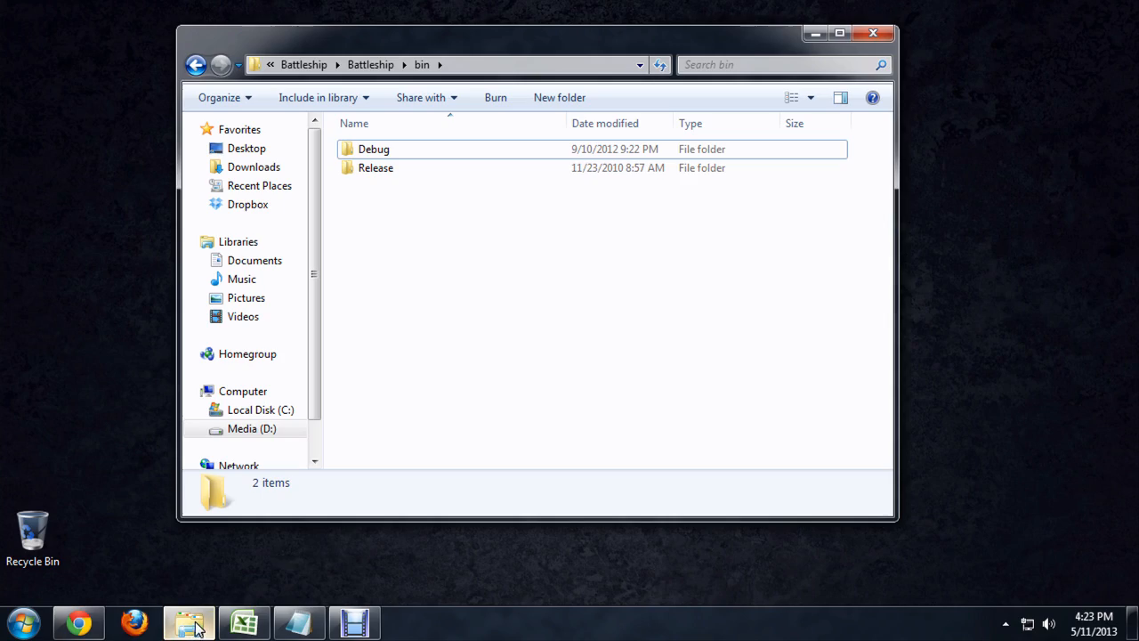
mouse_move(502, 167)
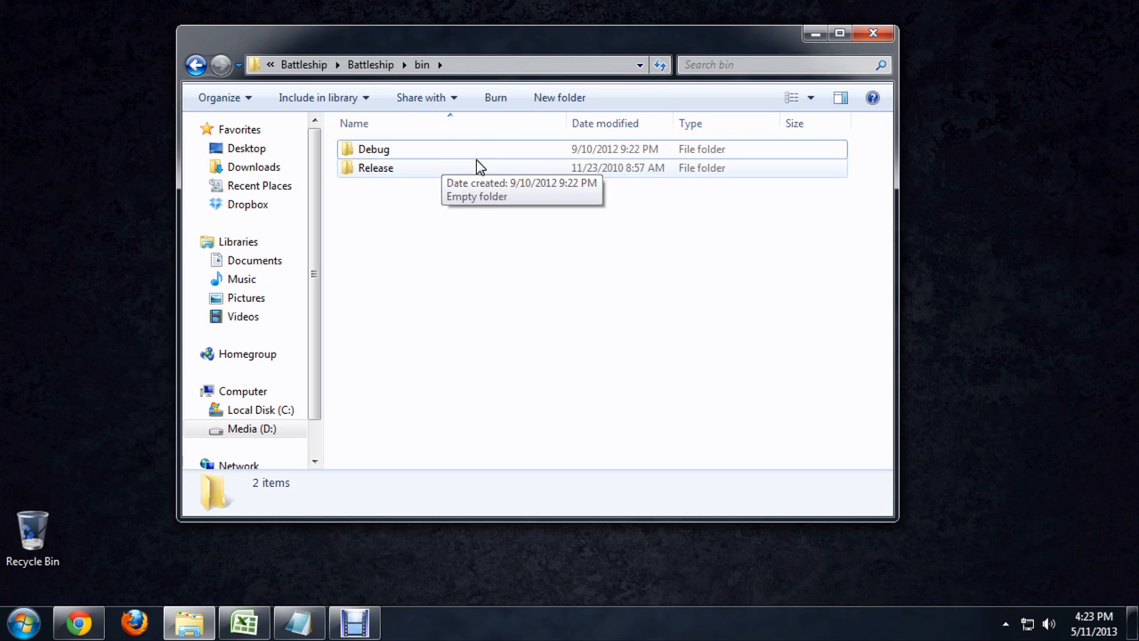
mouse_move(383, 150)
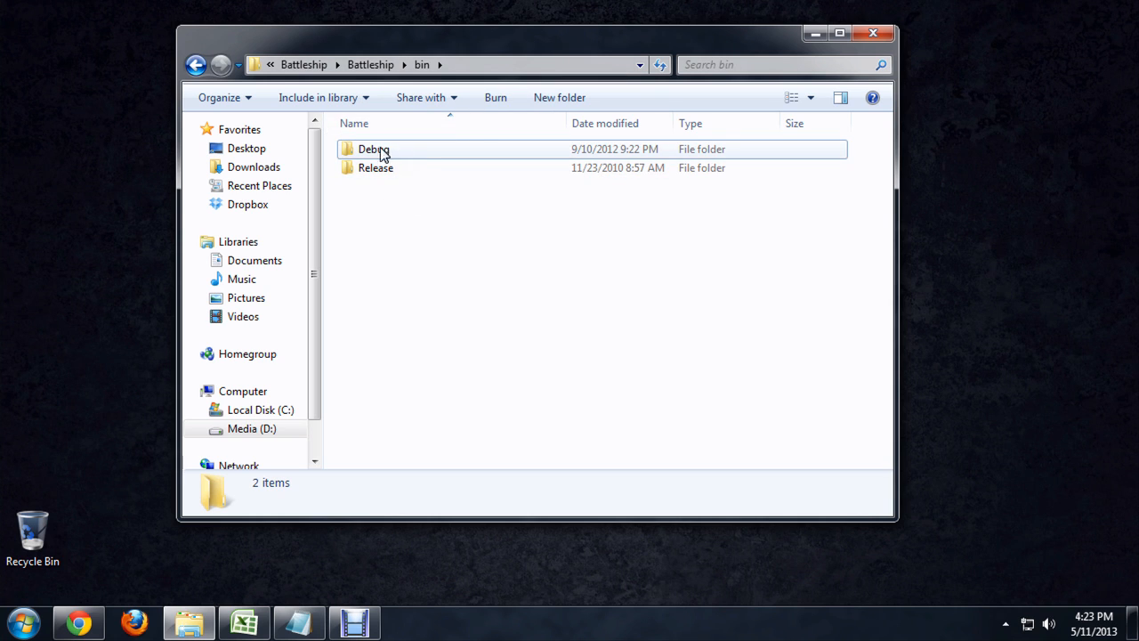
left_click(374, 150)
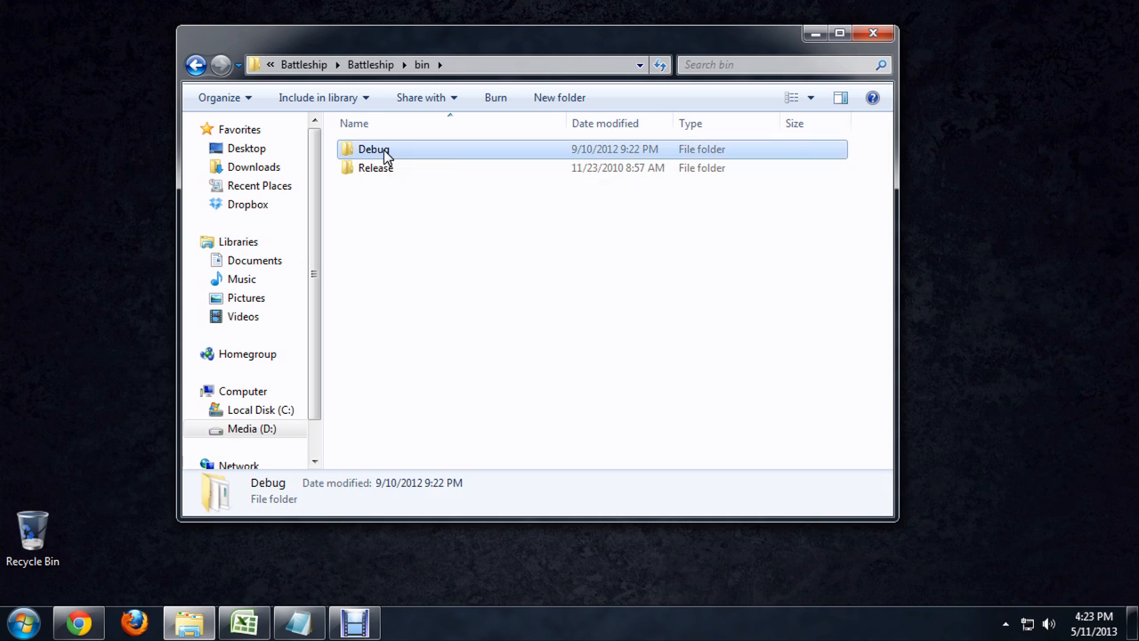
double_click(374, 150)
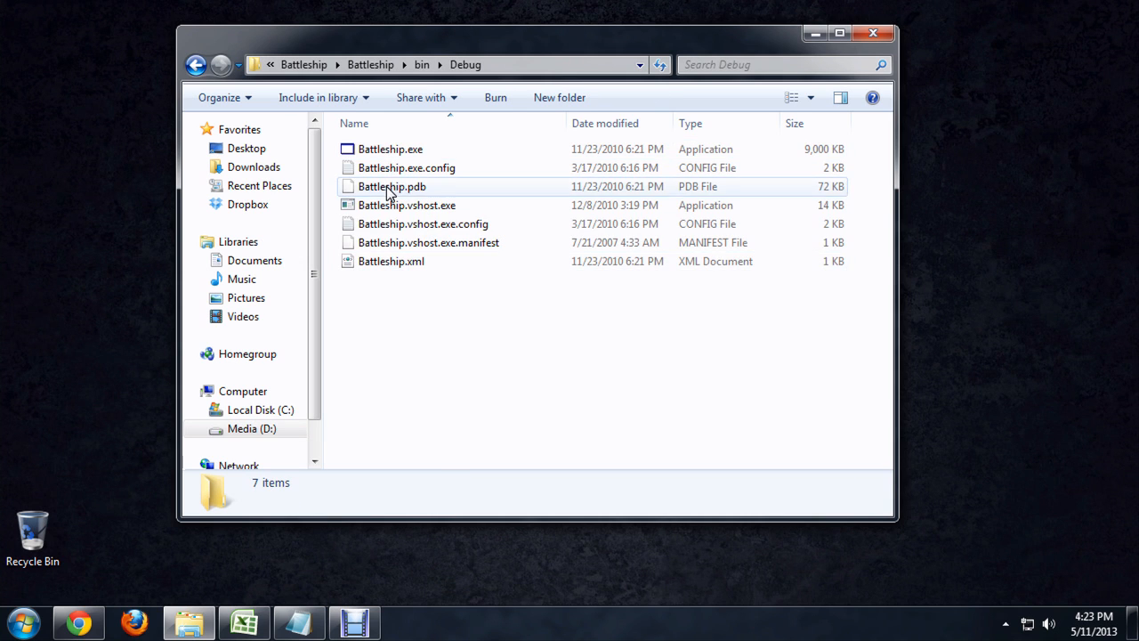
left_click(392, 187)
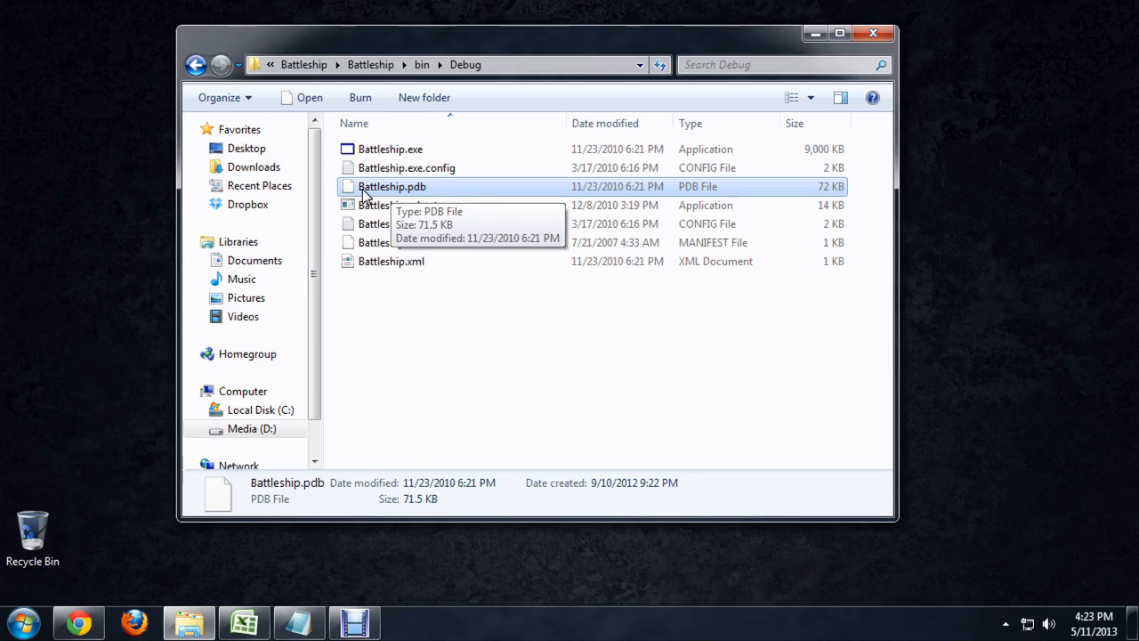